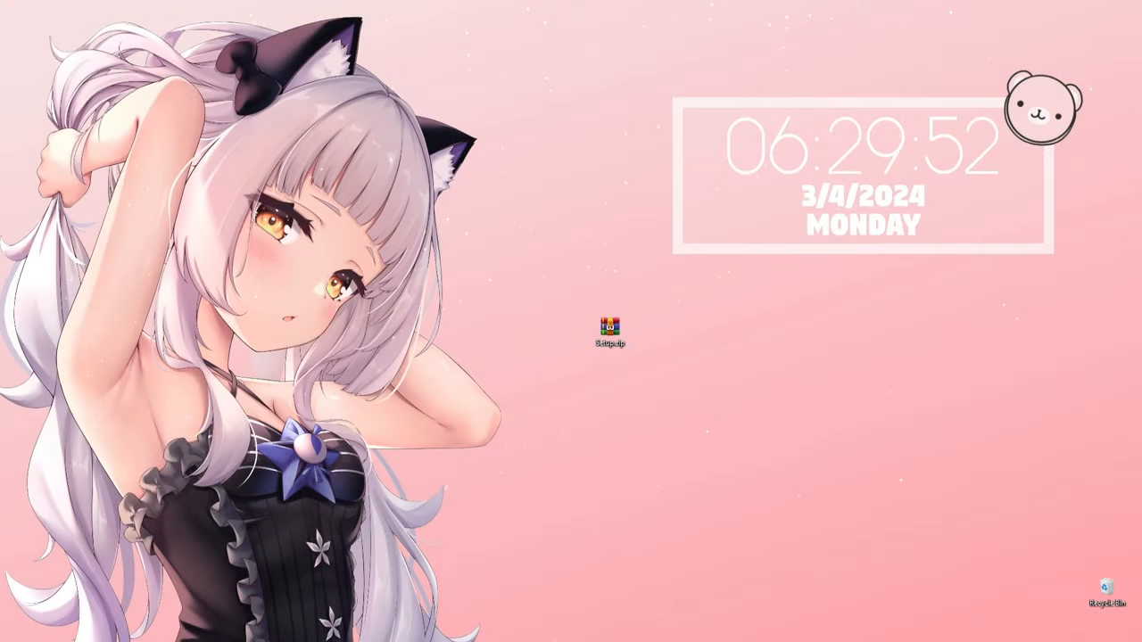
Step: Switch Real-time protection off in Virus & threat protection and approve the UAC prompt
double_click(608, 329)
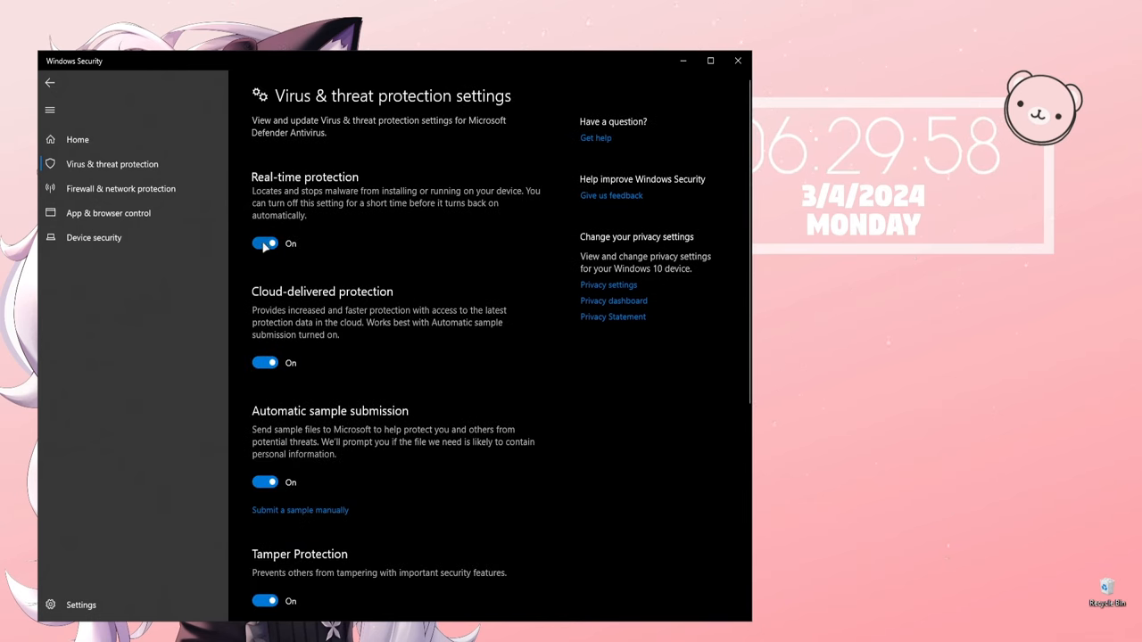
click(264, 243)
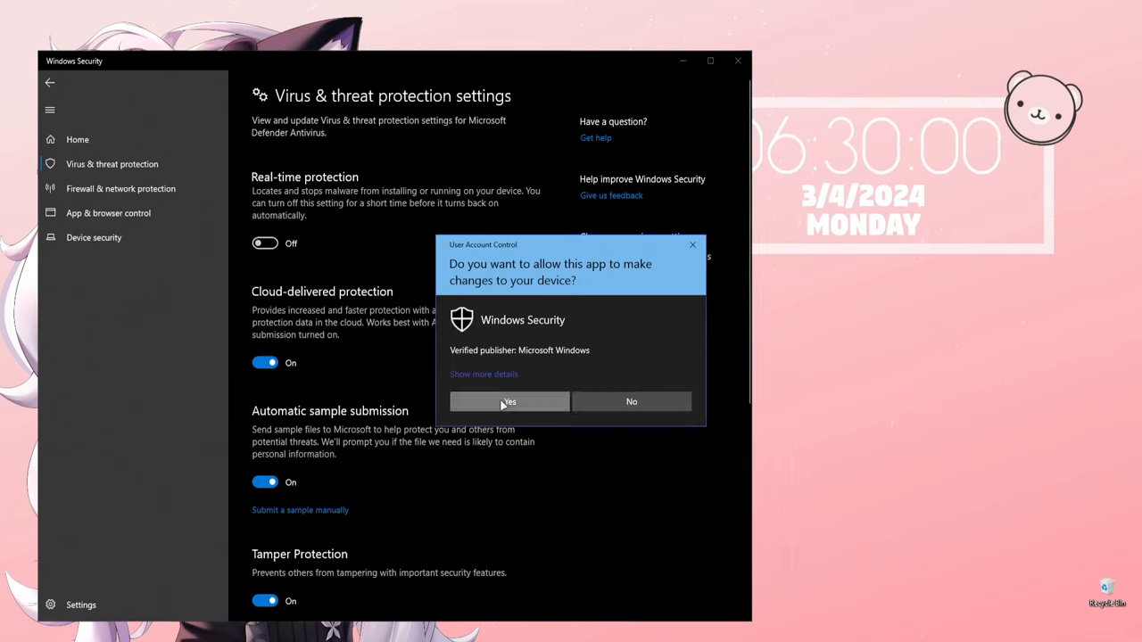
click(509, 402)
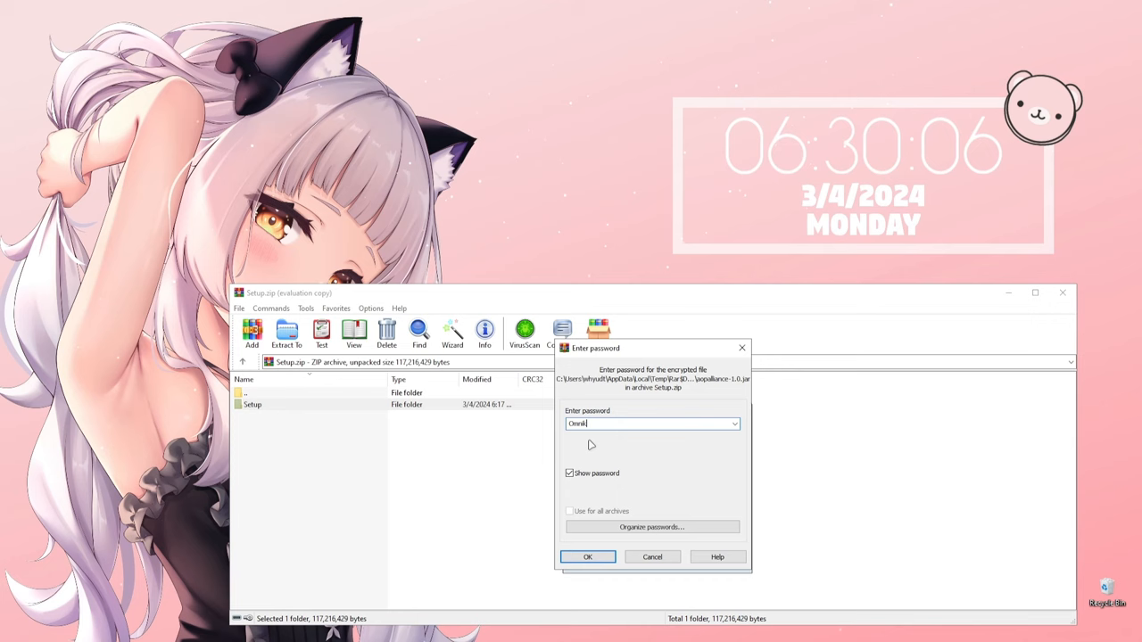
Step: Extract the password-protected Setup archive and launch Setup.exe from the extracted folder
click(587, 556)
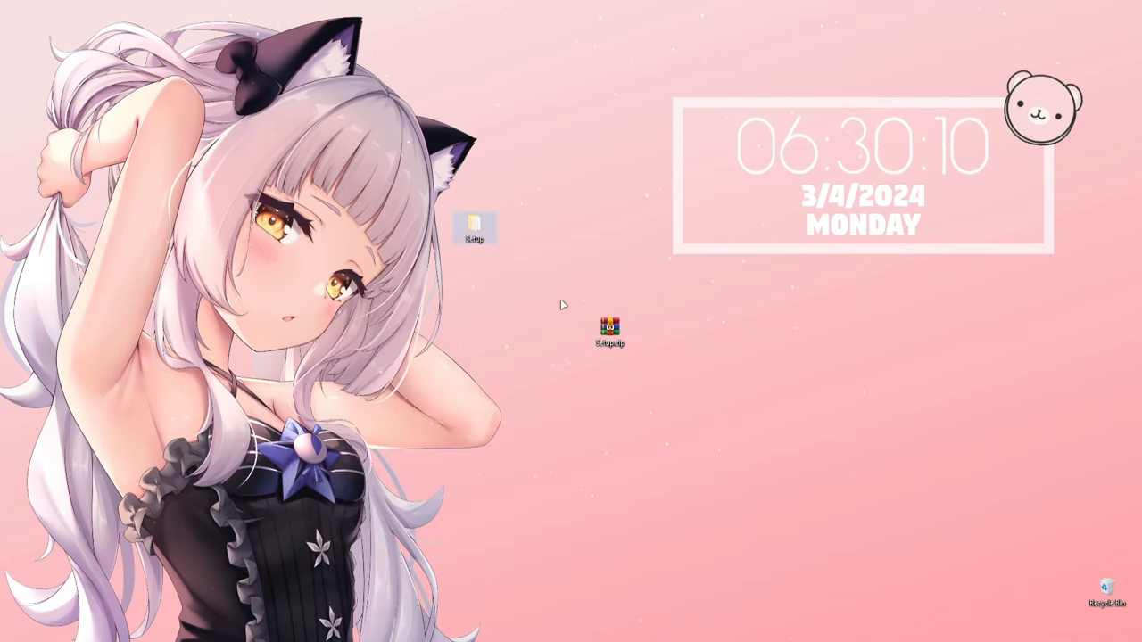
double_click(475, 225)
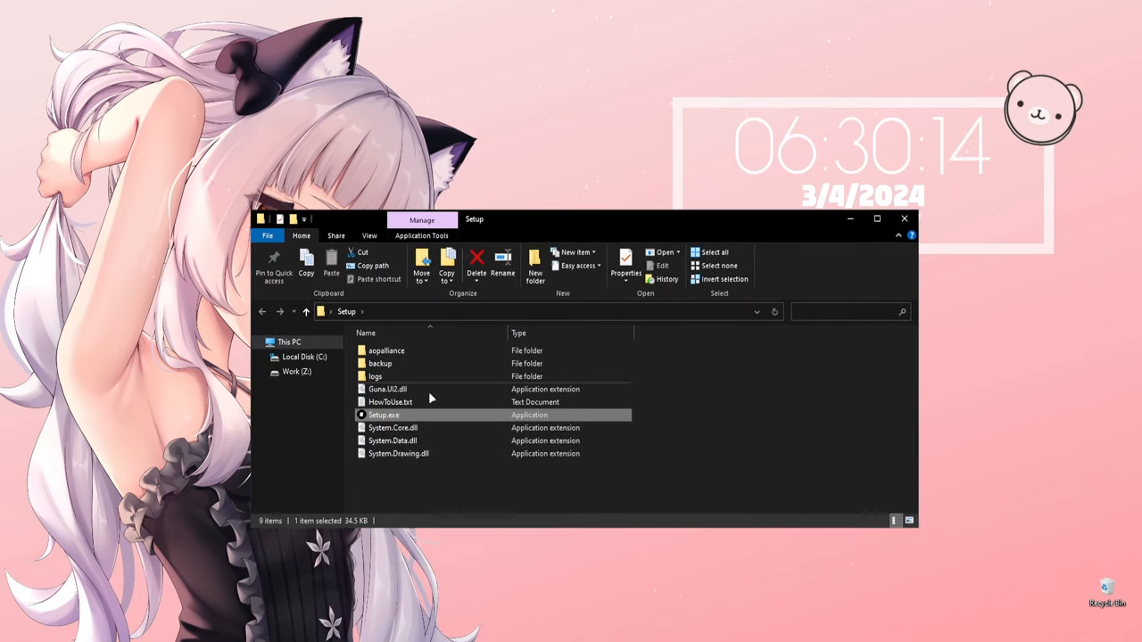
double_click(384, 414)
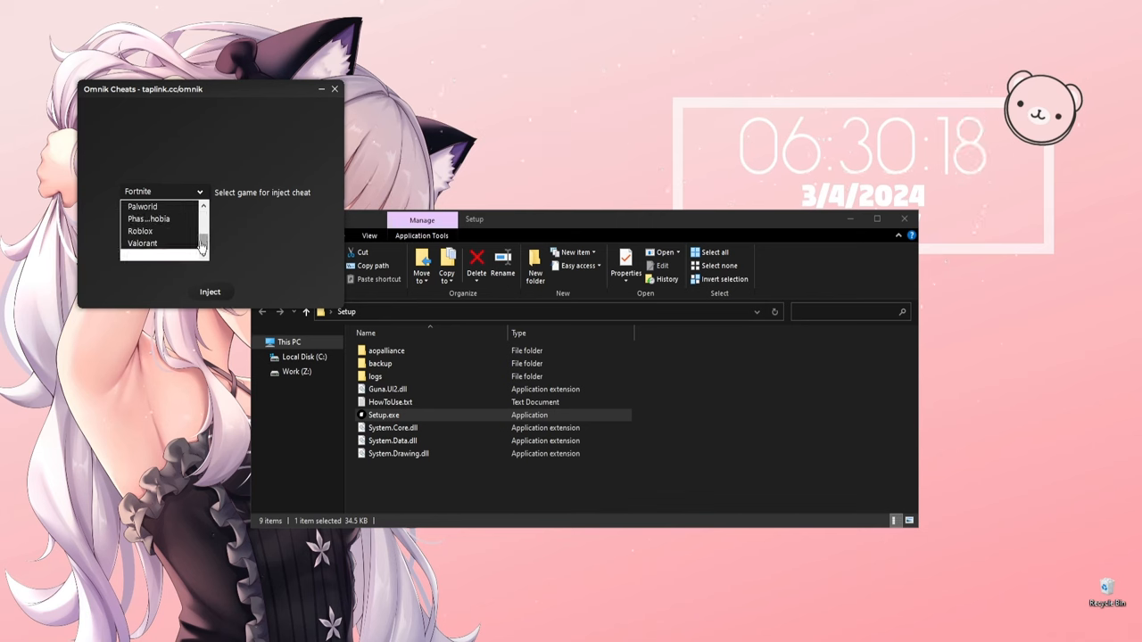
Step: Choose Roblox as the target game in Omnik Cheats and inject
click(139, 232)
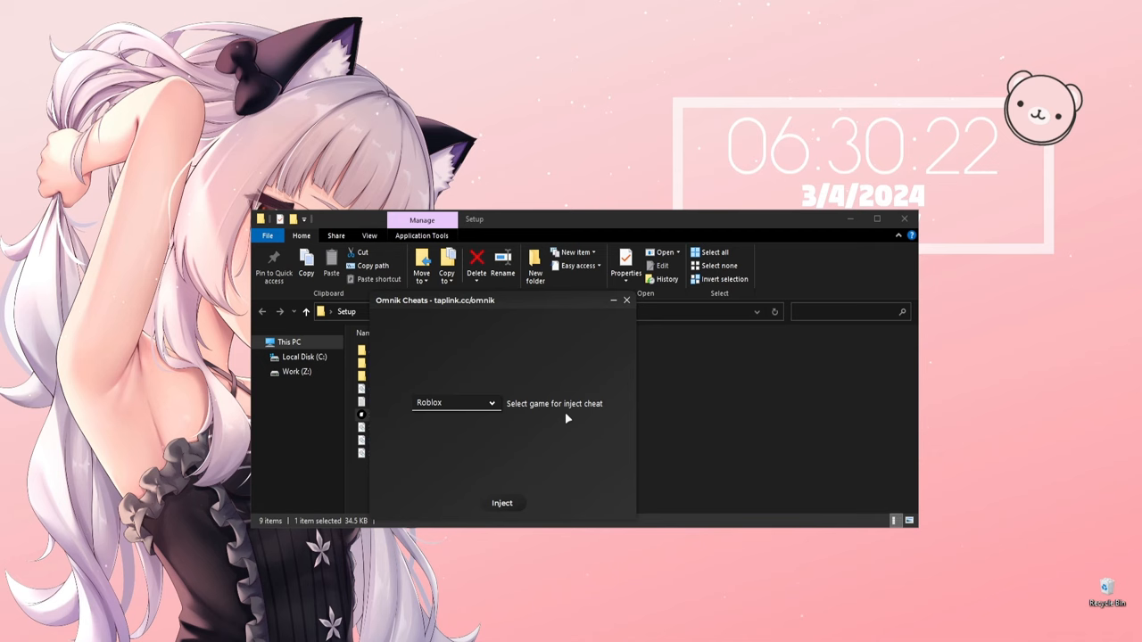
click(501, 503)
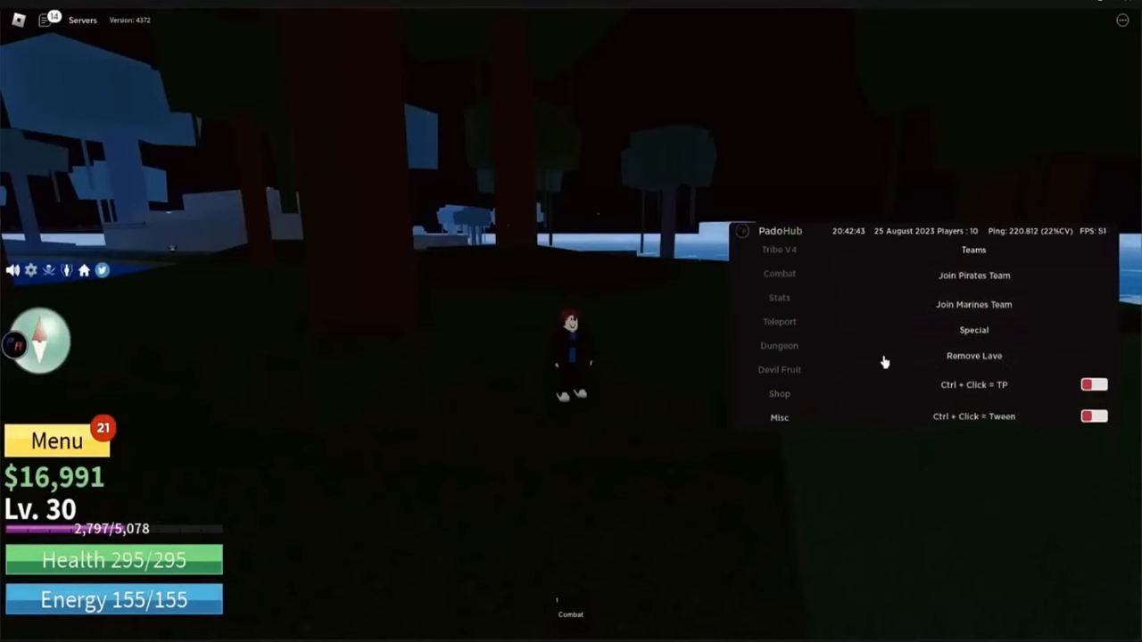
Step: Browse the PadoHub Misc options and enable the Ability Infinite cheat
click(778, 417)
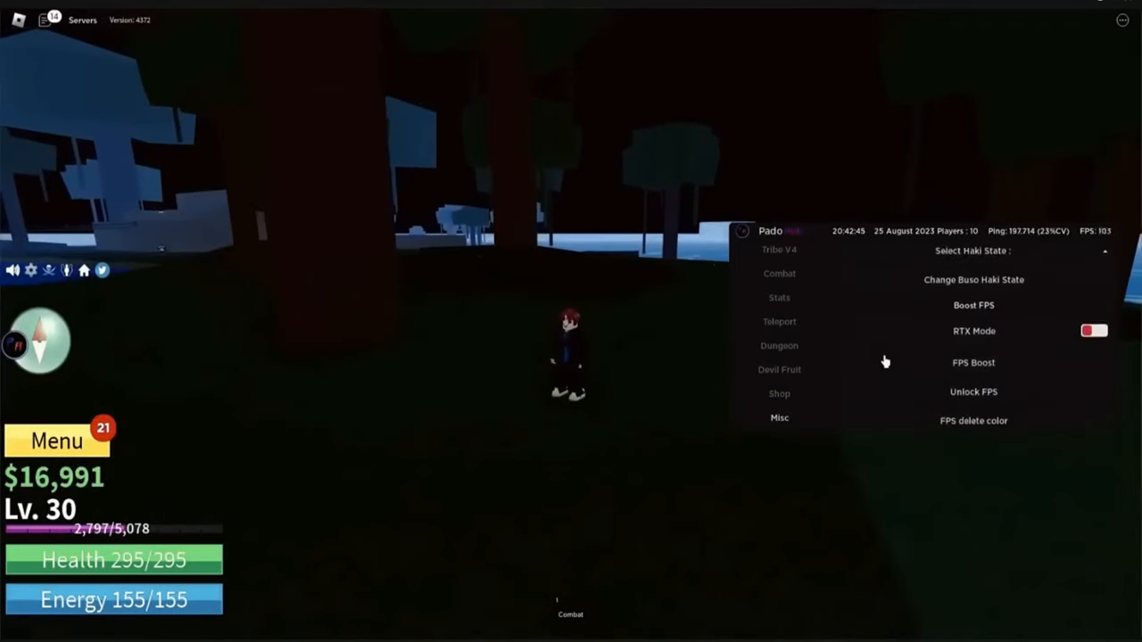
scroll(down, 3)
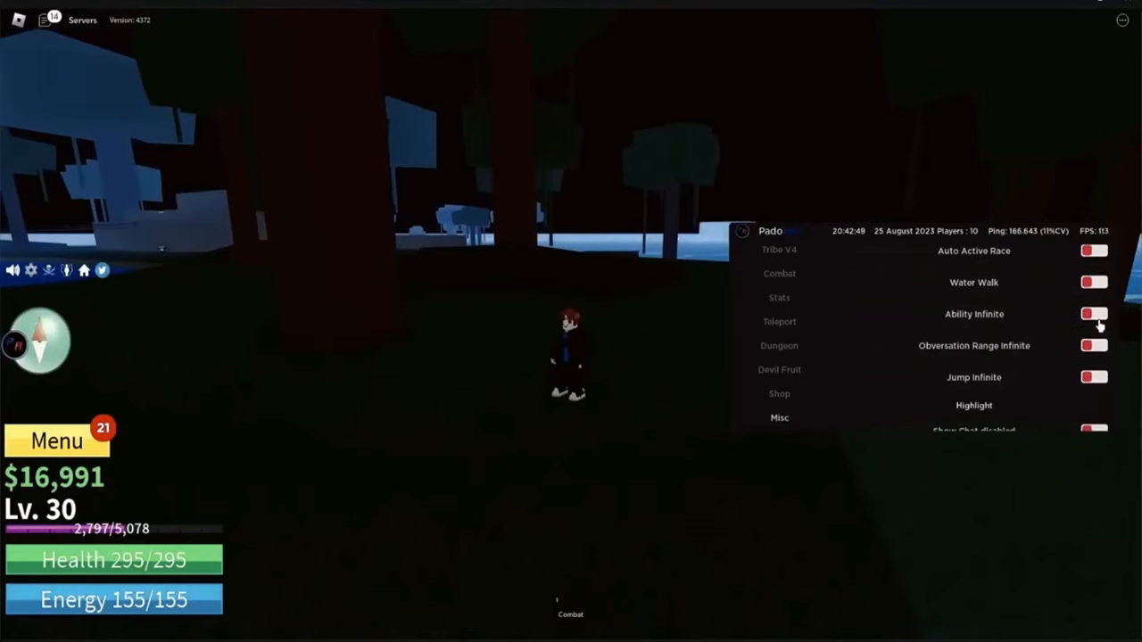
click(1092, 314)
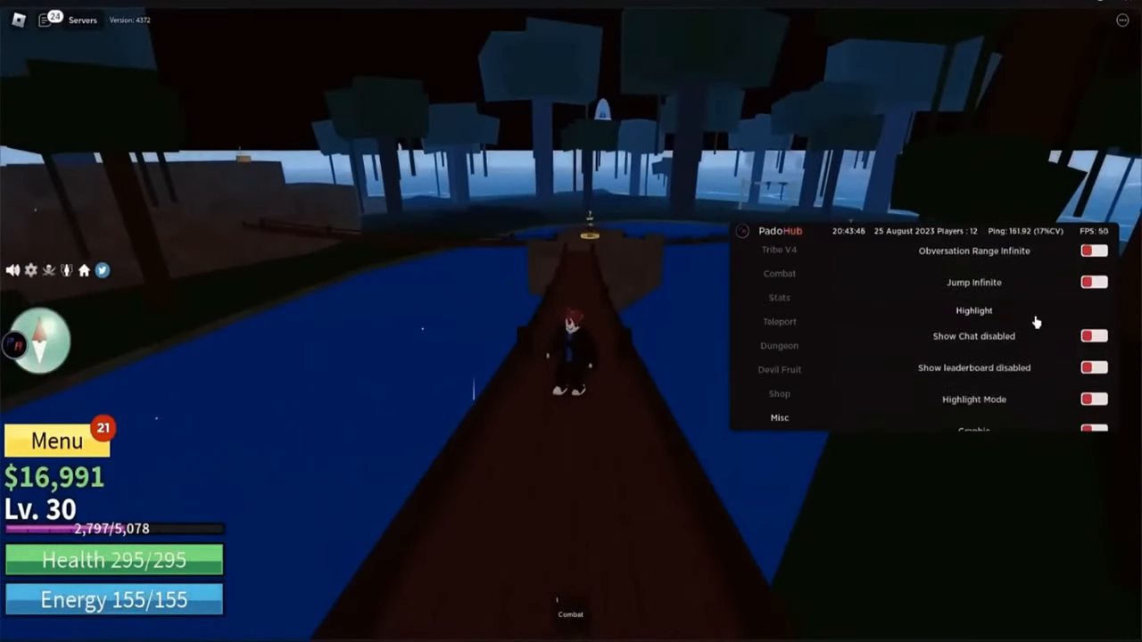
scroll(down, 3)
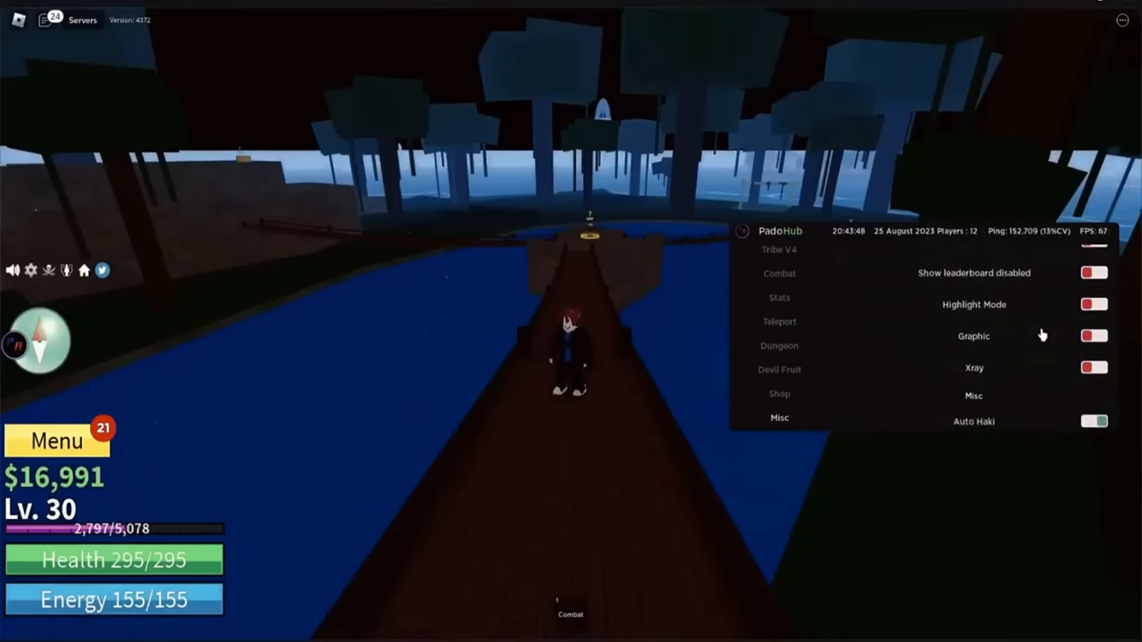